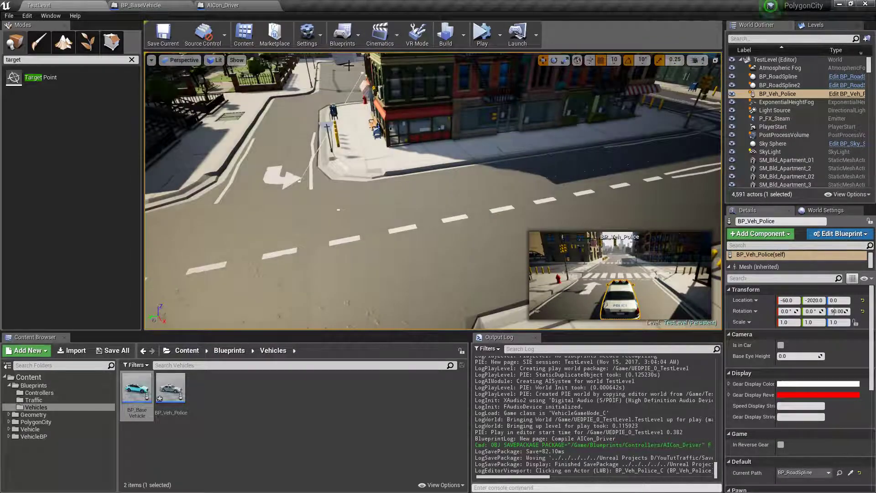
Step: In AICon_Driver's Steering function add Set Steering Input fed by a second Map Range Clamped, then reposition BP_Veh_Police
{"action": "left_click", "coordinate": [132, 4]}
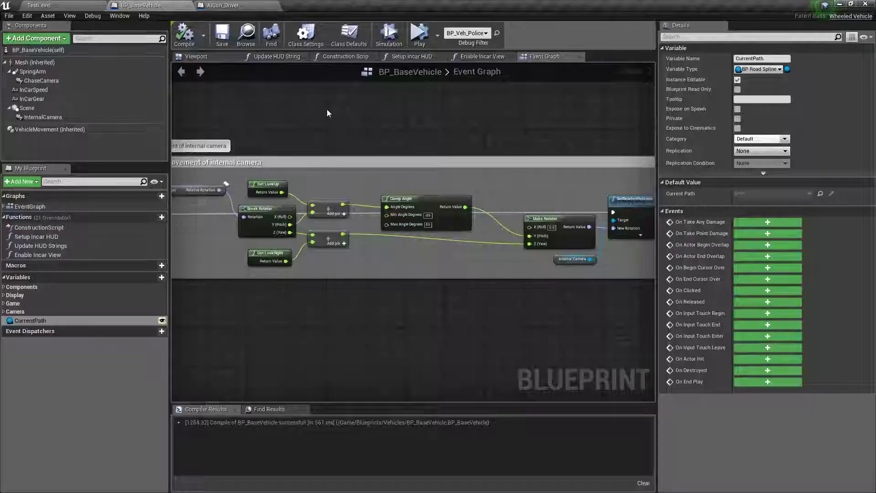
{"action": "left_click", "coordinate": [215, 5]}
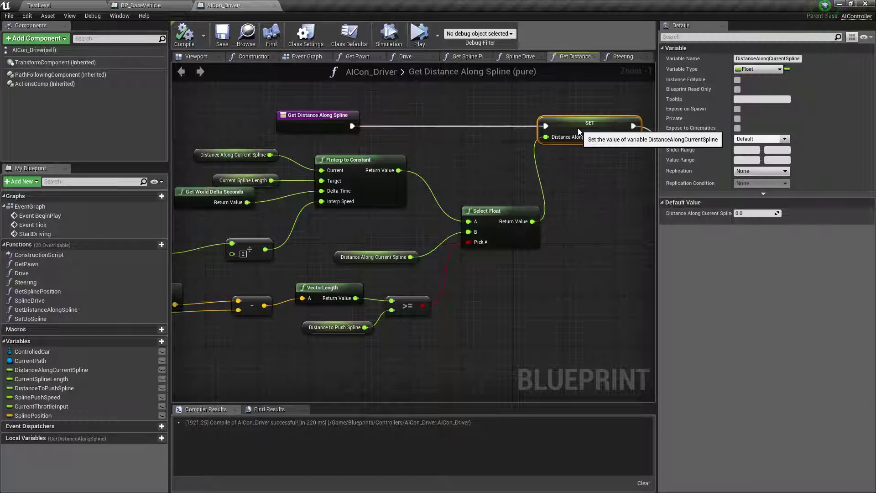
{"action": "left_click", "coordinate": [622, 57]}
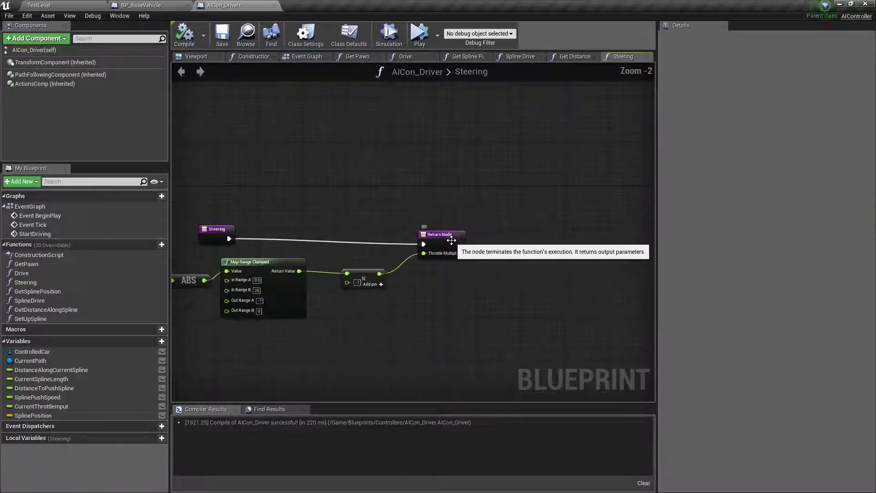
{"action": "left_click", "coordinate": [438, 234]}
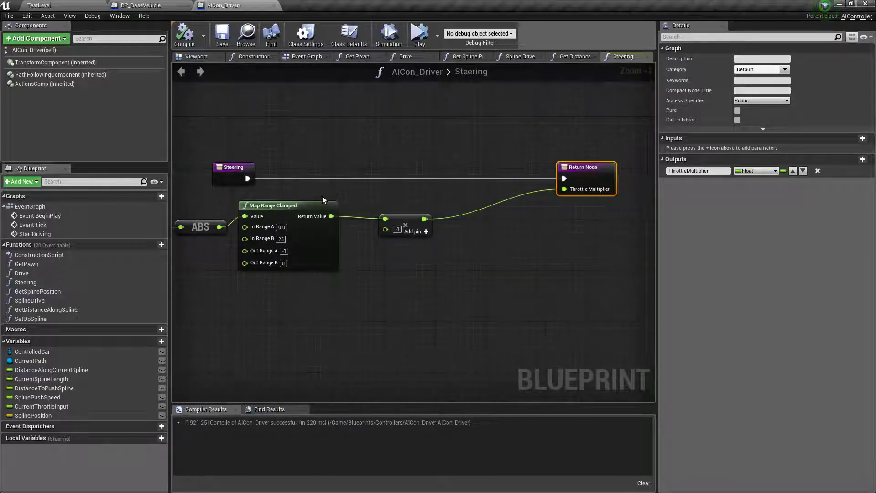
{"action": "left_click", "coordinate": [33, 351]}
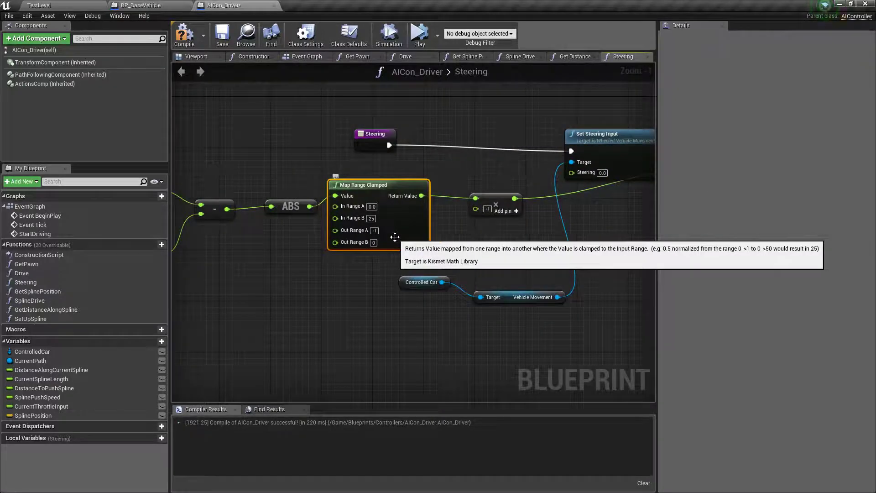
{"action": "mouse_move", "coordinate": [430, 227]}
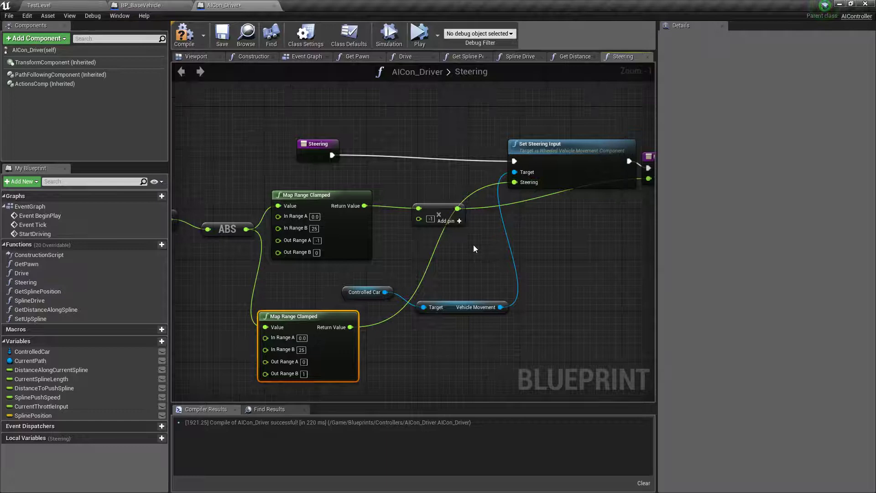
{"action": "left_click", "coordinate": [221, 34]}
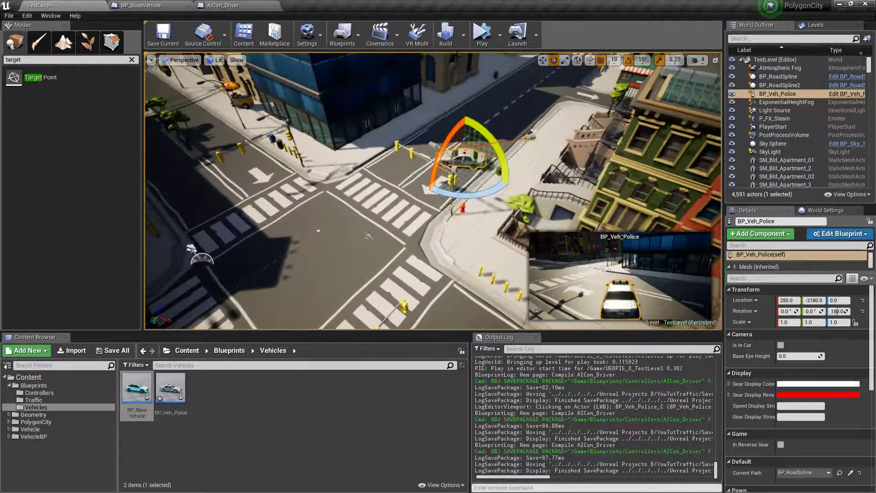
Step: Simulate the level, watch the police car drive through the intersection, then return to BP_BaseVehicle
{"action": "left_click", "coordinate": [481, 31]}
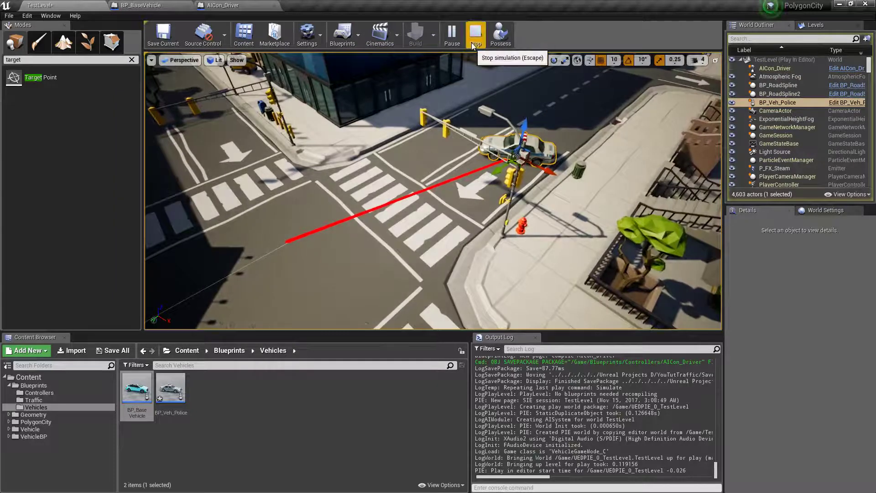
{"action": "left_click", "coordinate": [476, 34]}
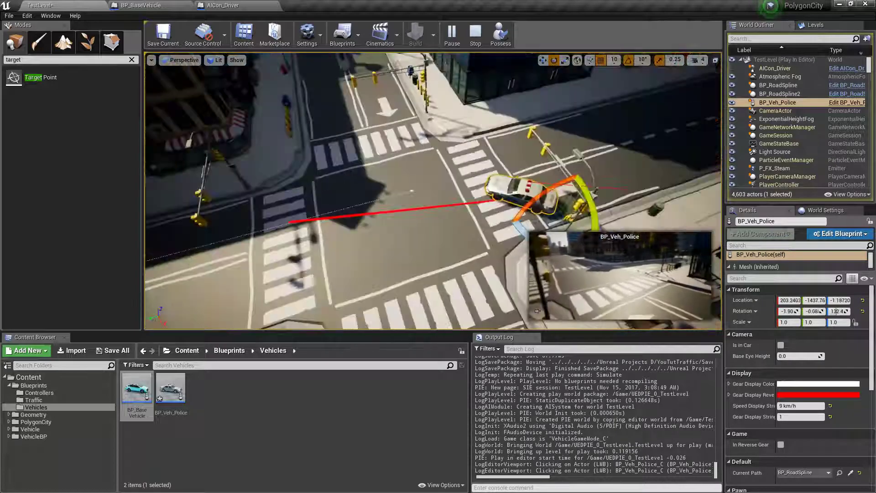
{"action": "left_click", "coordinate": [153, 5]}
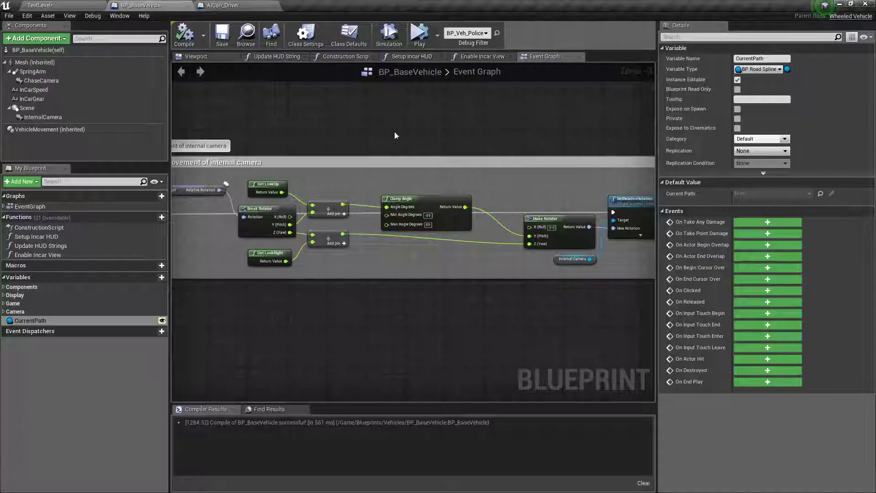
Step: In AICon_Driver's Steering graph set the lower Map Range Clamped to map -25..25 onto -1..1
{"action": "left_click", "coordinate": [221, 5]}
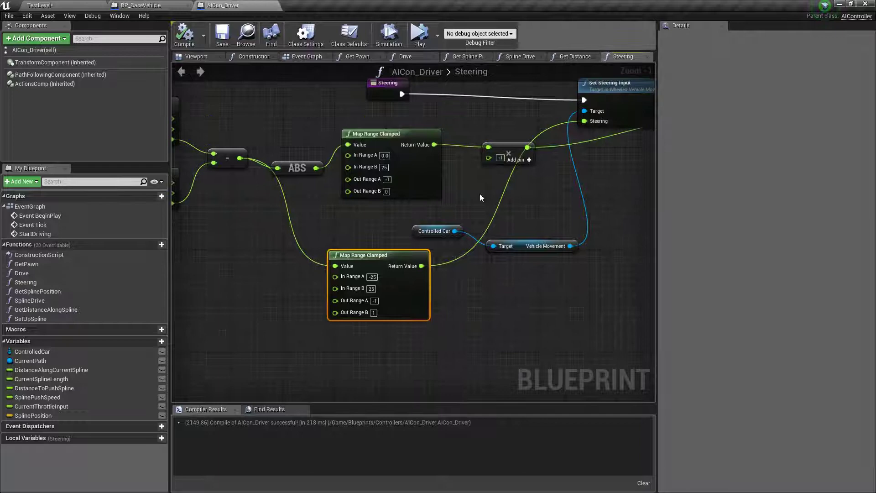
{"action": "mouse_move", "coordinate": [388, 35]}
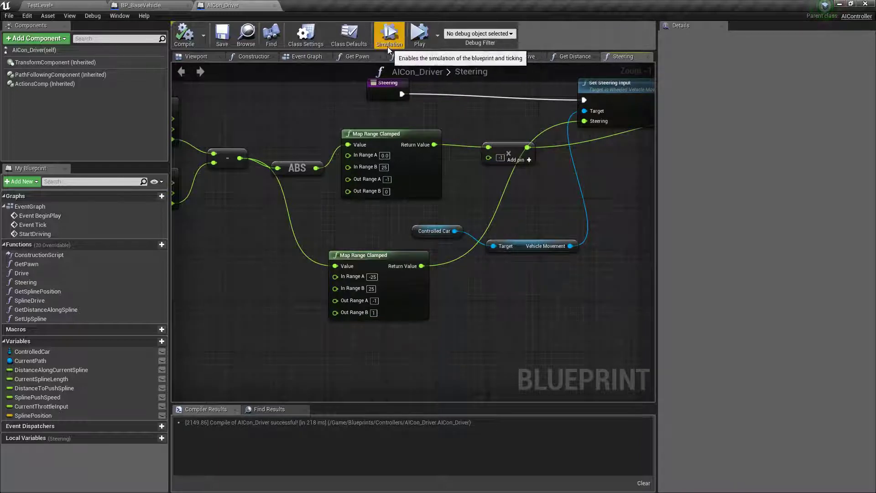
{"action": "mouse_move", "coordinate": [385, 129]}
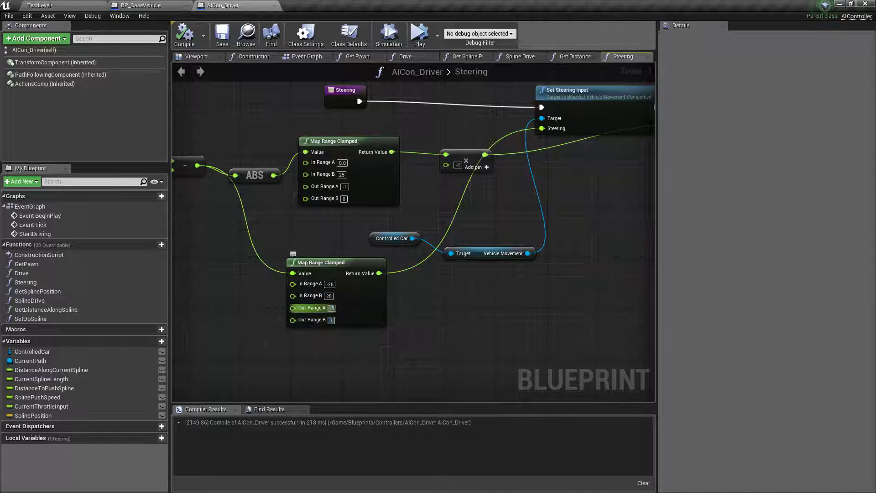
{"action": "mouse_move", "coordinate": [332, 307]}
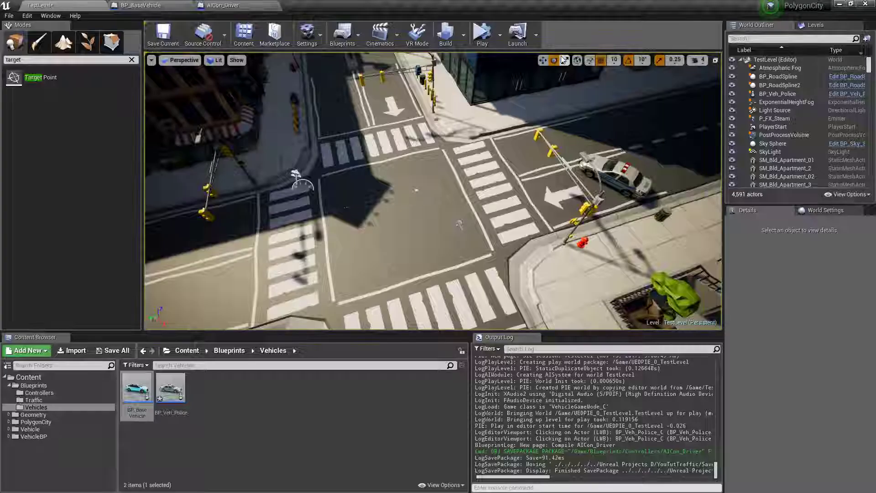
Step: Simulate again to check the police car steering along its red path, then return to BP_BaseVehicle
{"action": "left_click", "coordinate": [482, 32]}
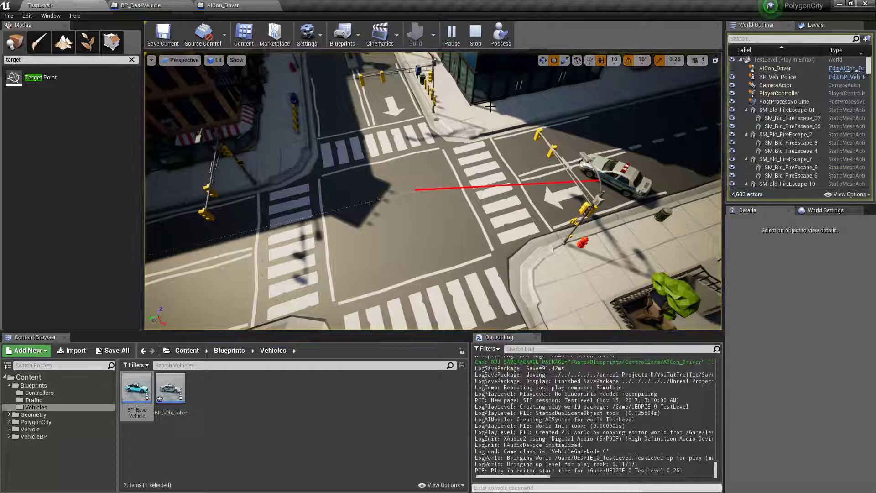
{"action": "left_click", "coordinate": [611, 177]}
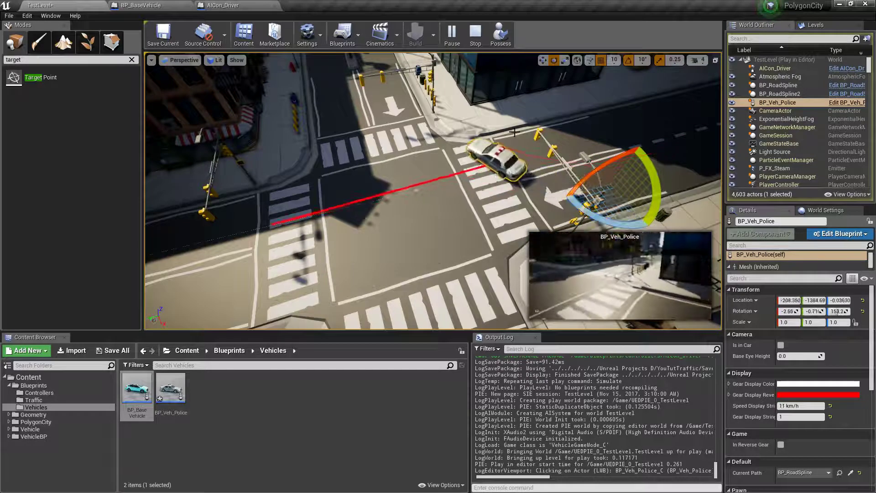
{"action": "left_click", "coordinate": [134, 5]}
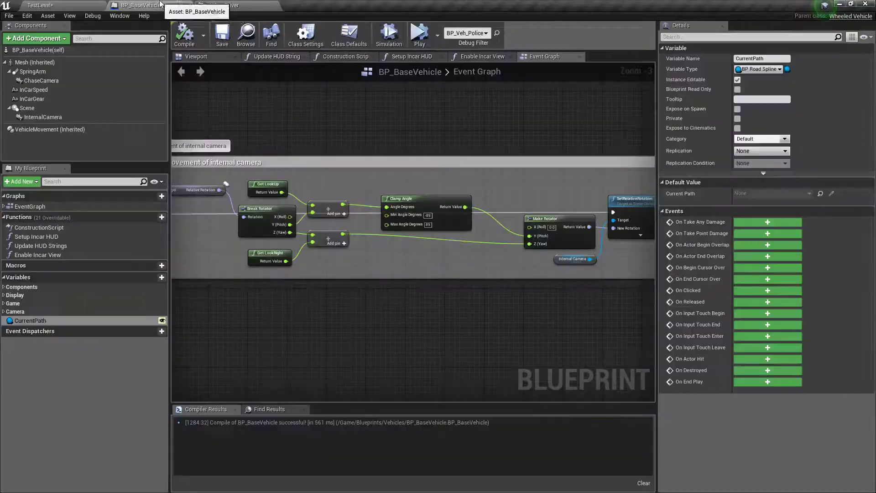
Step: Multiply the lower mapped steering value by -1 before Set Steering Input, compile AICon_Driver and simulate
{"action": "left_click", "coordinate": [228, 4]}
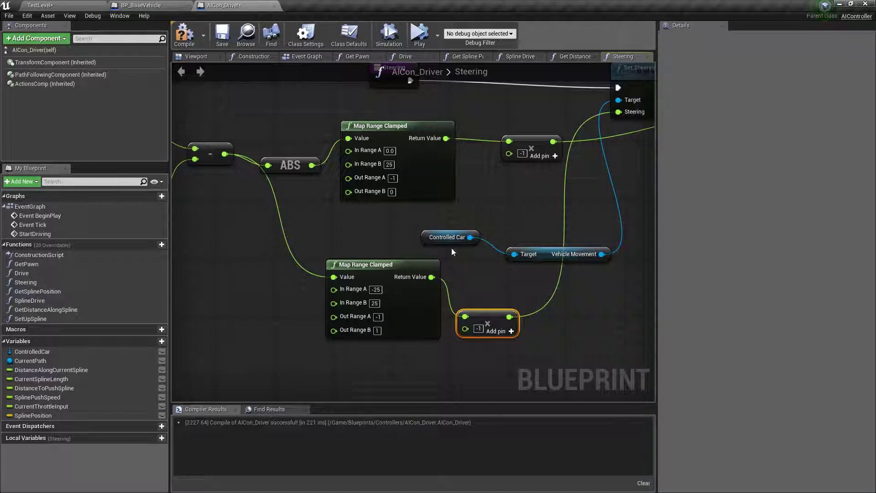
{"action": "left_click", "coordinate": [185, 33]}
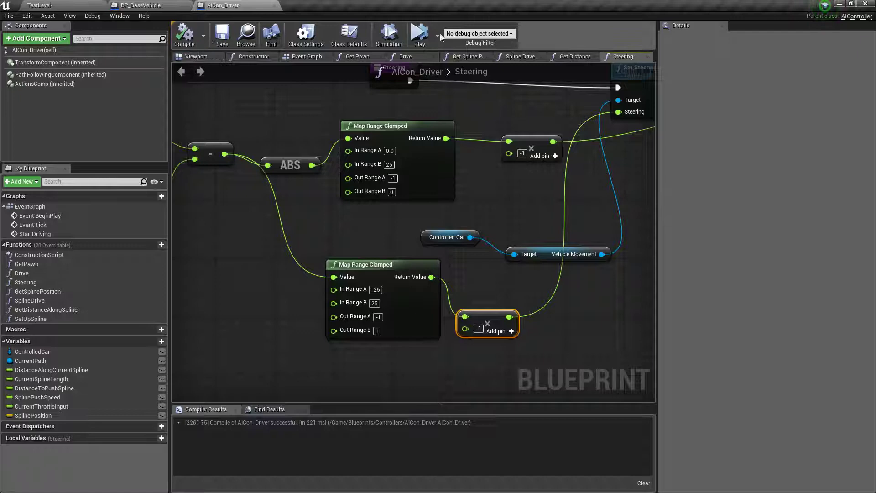
{"action": "left_click", "coordinate": [419, 32]}
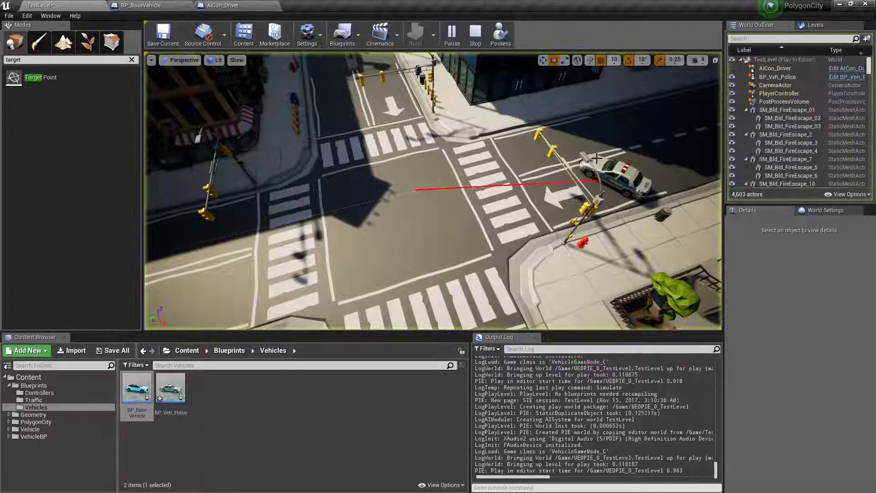
Step: Stop the simulation after the police car drives the spline and return to AICon_Driver's Drive function
{"action": "left_click", "coordinate": [617, 173]}
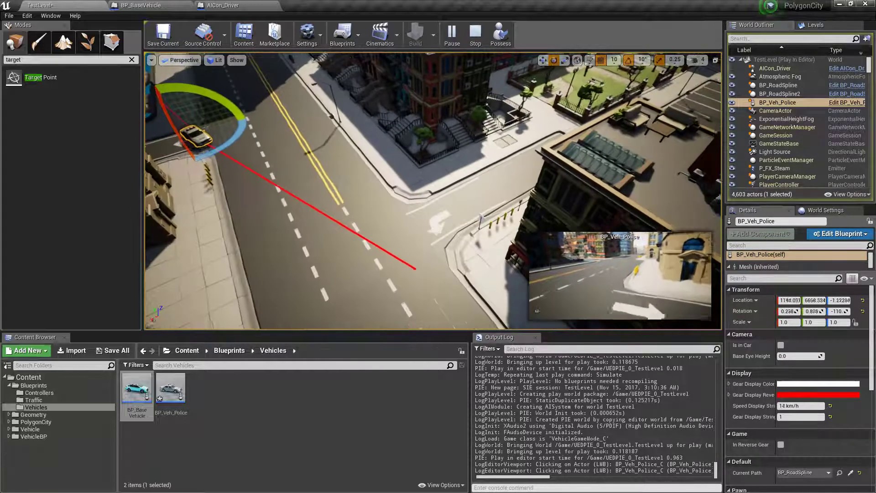
{"action": "left_click", "coordinate": [474, 35]}
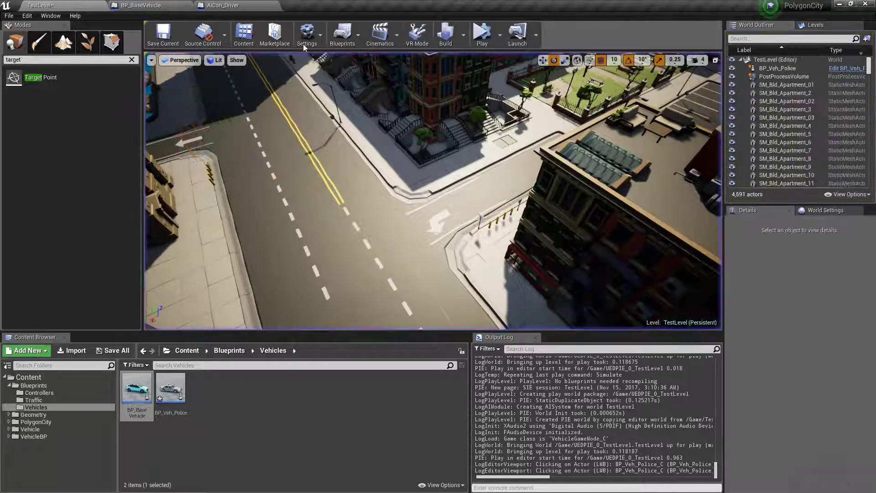
{"action": "left_click", "coordinate": [137, 6]}
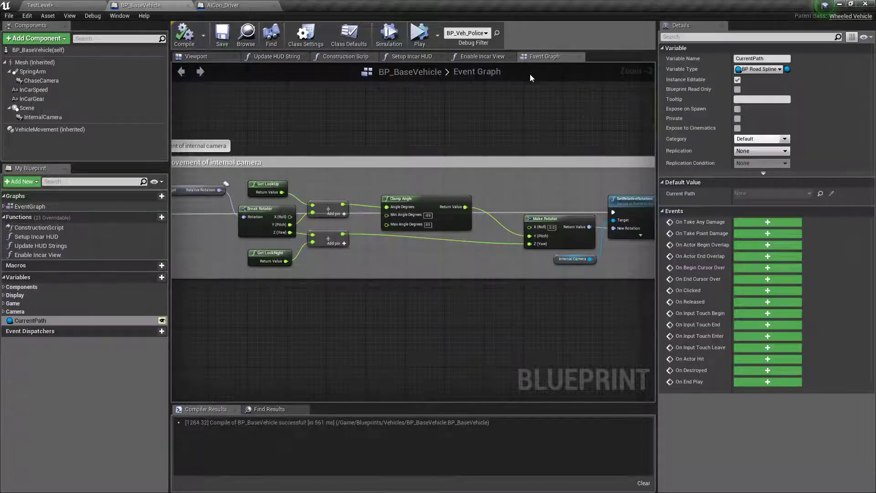
{"action": "left_click", "coordinate": [222, 4]}
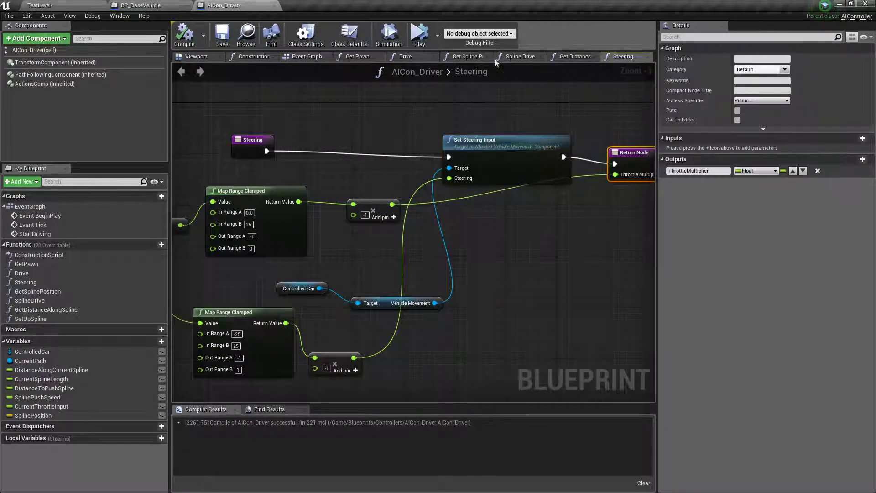
{"action": "left_click", "coordinate": [405, 57]}
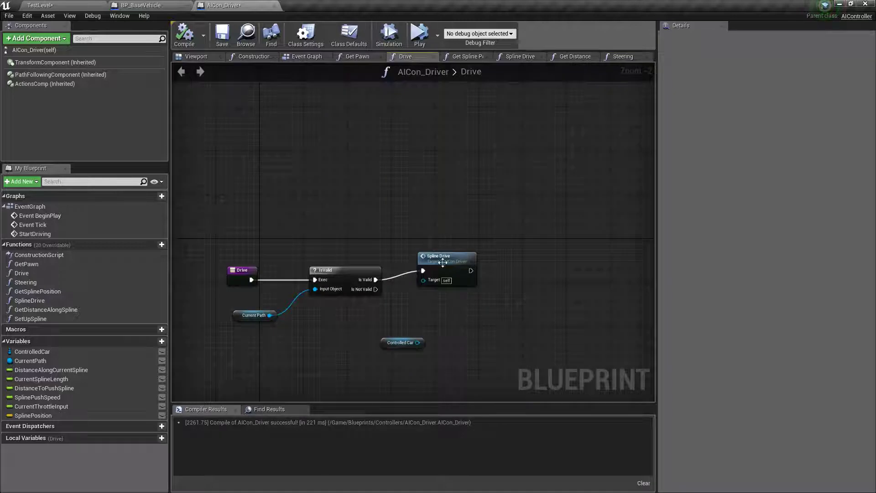
Step: Go through Spline Drive to the Steering function and place a float comparison below the steering math
{"action": "left_click", "coordinate": [520, 57]}
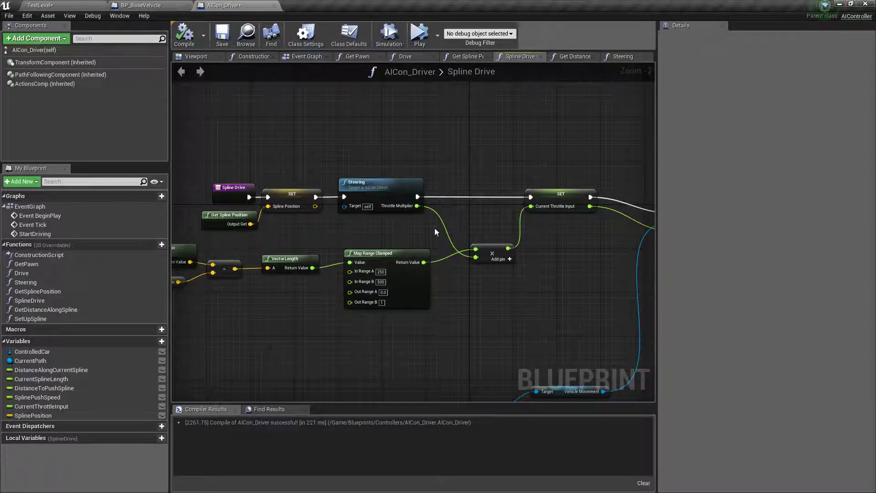
{"action": "left_click", "coordinate": [623, 57]}
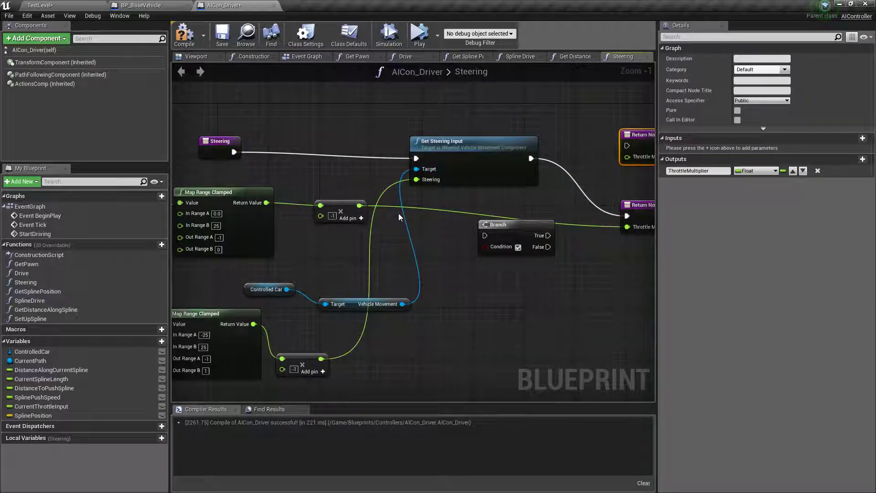
{"action": "scroll", "scroll_direction": "down", "scroll_amount": 3}
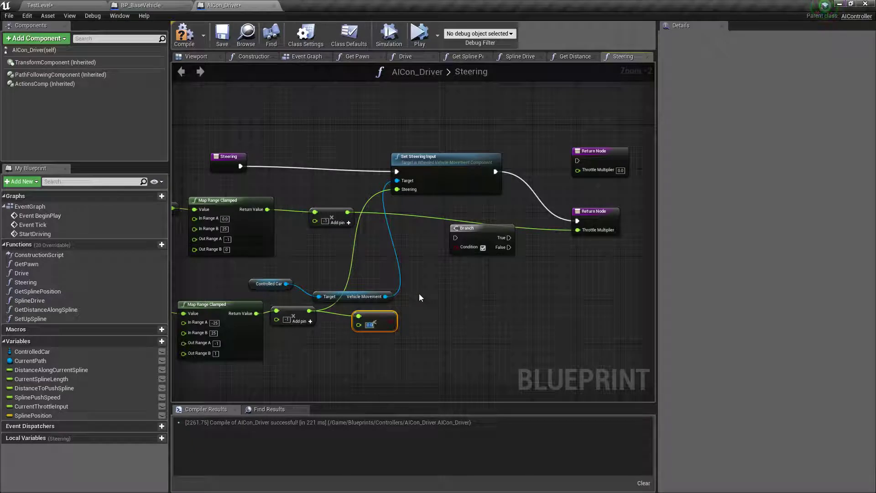
Step: Add an Absolute (float) of the steering value feeding the comparison into the Branch condition, compile and save
{"action": "type", "text": "abs"}
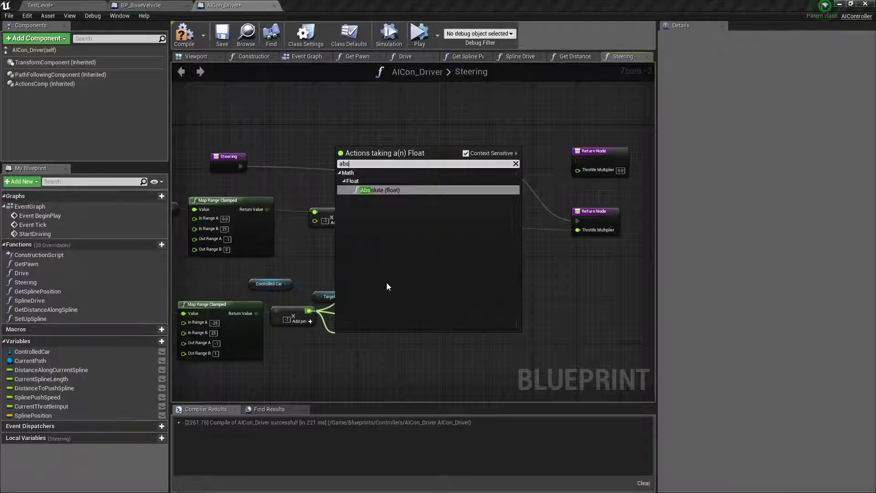
{"action": "left_click", "coordinate": [378, 190]}
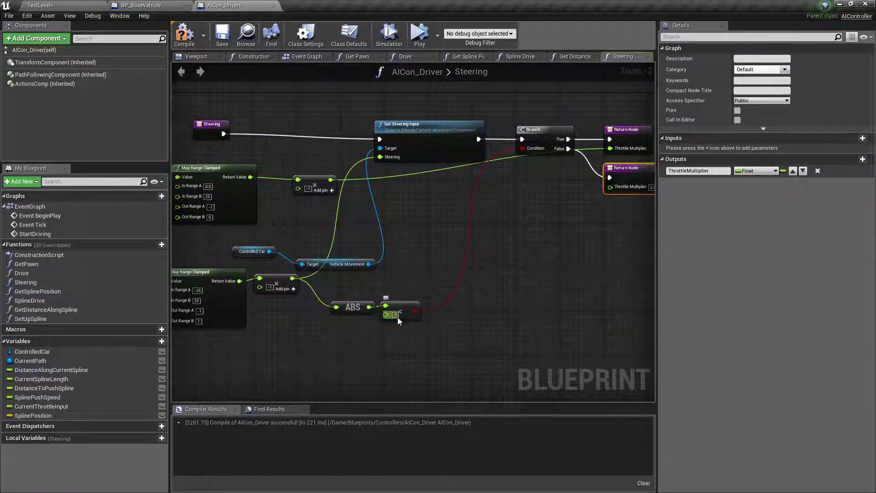
{"action": "left_click", "coordinate": [352, 306]}
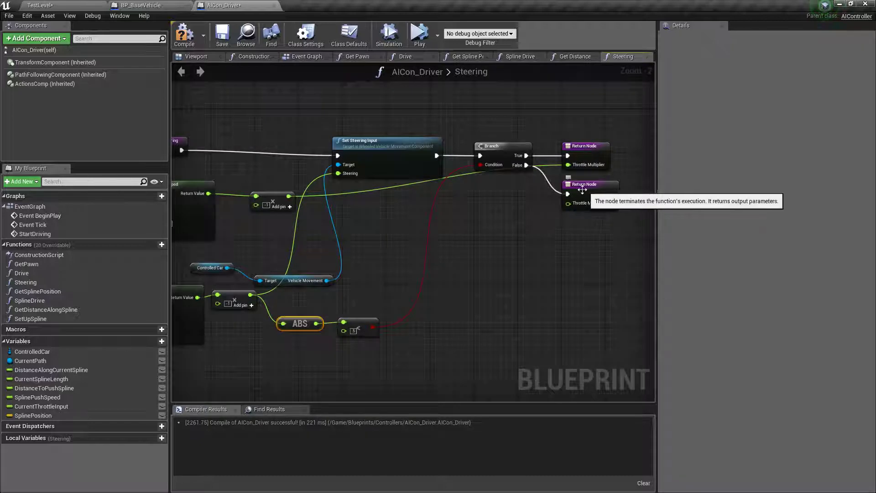
{"action": "left_click", "coordinate": [584, 185]}
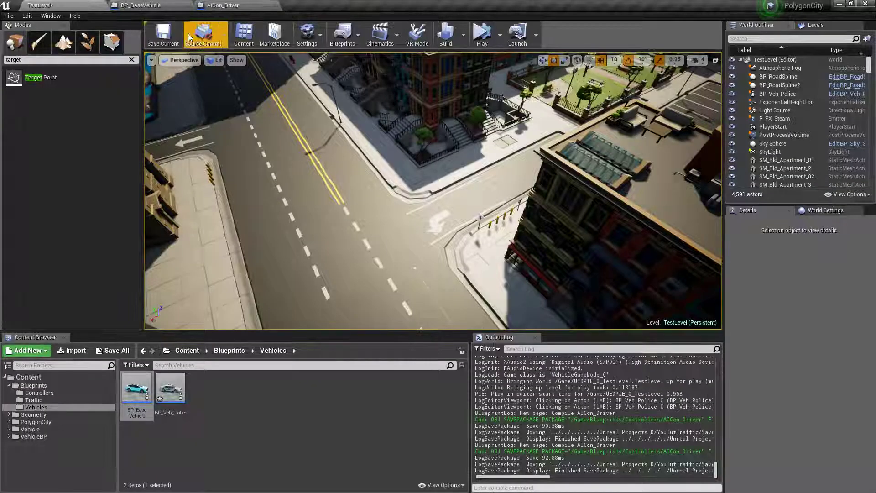
Step: Simulate the level to watch the police car follow its red path, then return to BP_BaseVehicle
{"action": "left_click", "coordinate": [162, 35]}
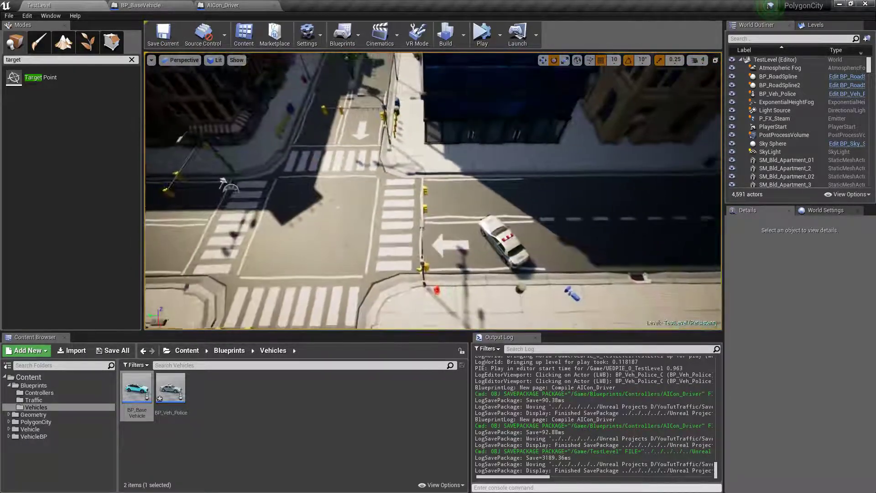
{"action": "left_click", "coordinate": [482, 32]}
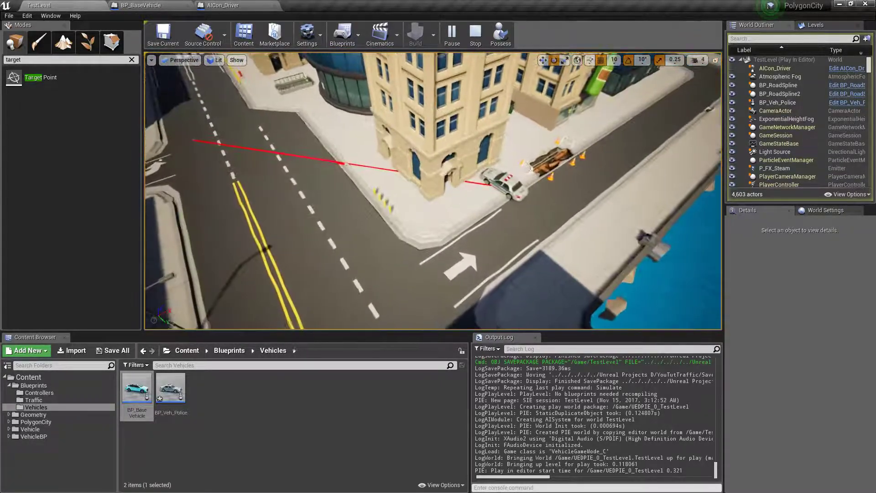
{"action": "left_click", "coordinate": [132, 4]}
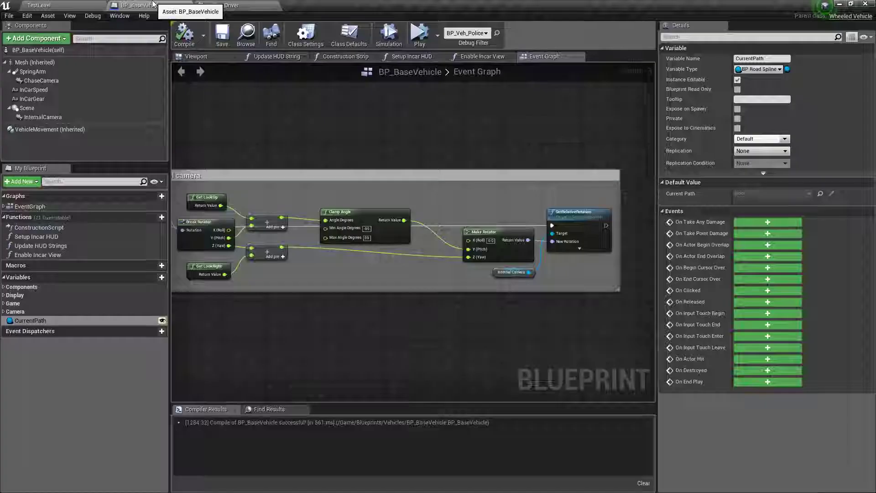
Step: In Steering add a float > 8 comparison on the absolute steering value below the first comparison
{"action": "left_click", "coordinate": [216, 5]}
{"action": "type", "text": ">"}
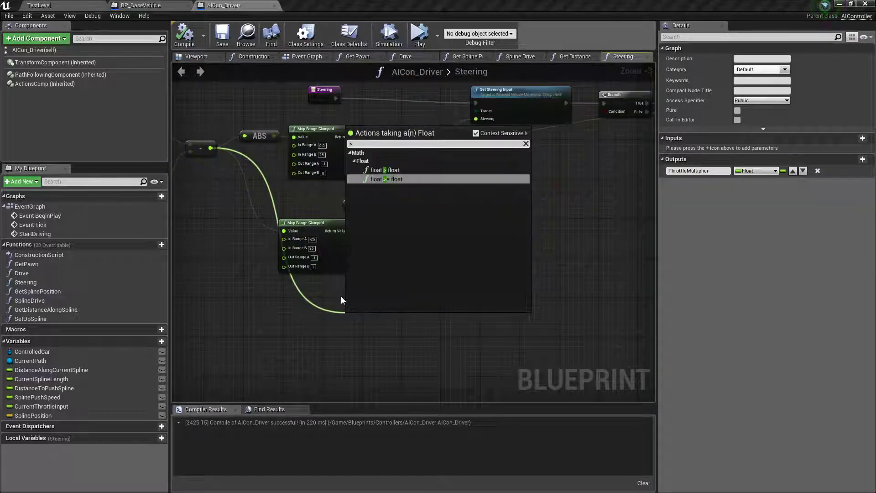
{"action": "left_click", "coordinate": [386, 179]}
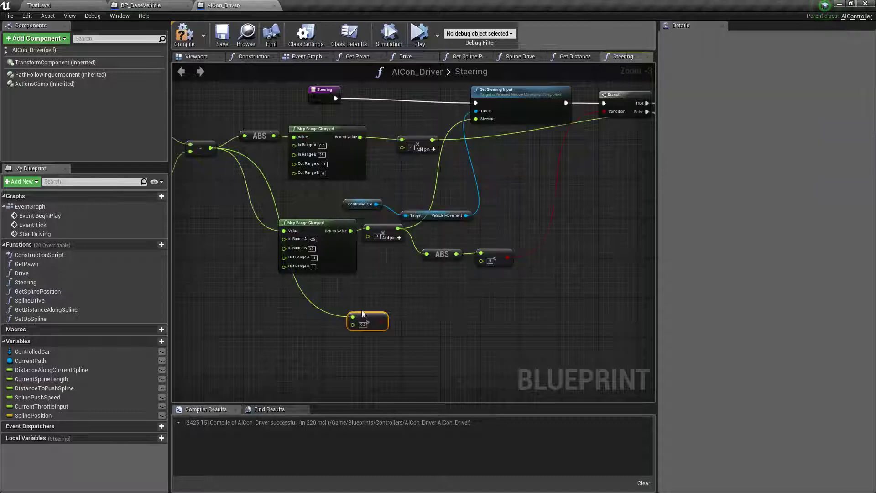
{"action": "left_click_drag", "start_coordinate": [367, 322], "coordinate": [406, 311]}
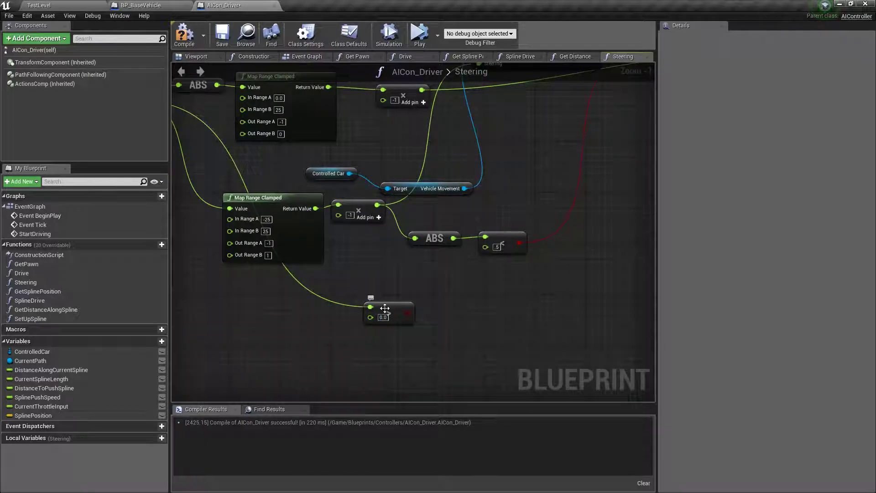
{"action": "left_click_drag", "start_coordinate": [384, 308], "coordinate": [501, 280]}
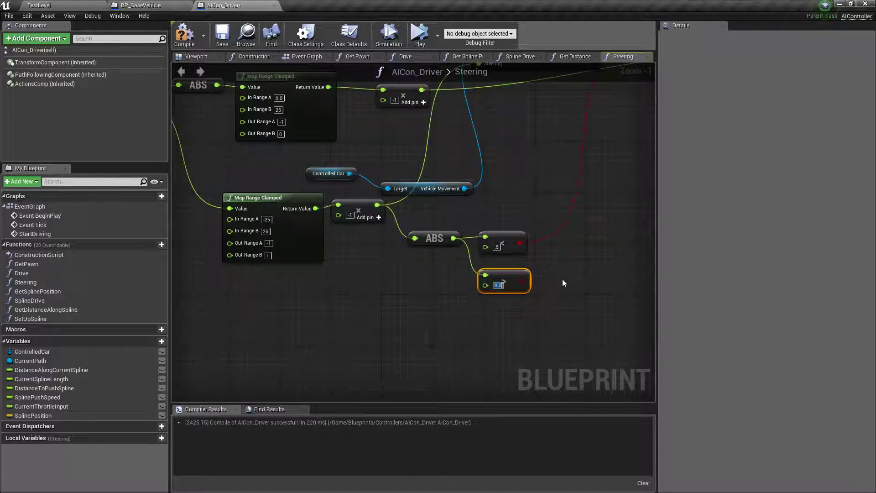
{"action": "type", "text": "8"}
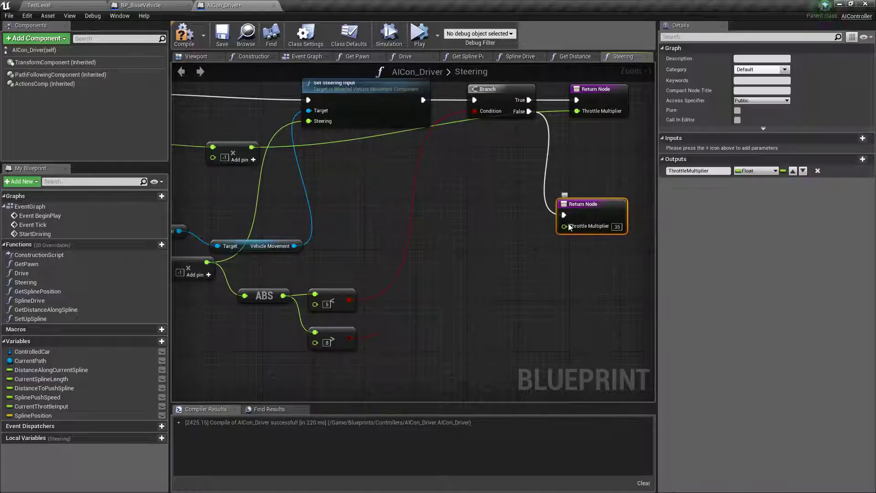
Step: Add a Select Float supplying the Return Node's Throttle Multiplier, then compile AICon_Driver
{"action": "left_click_drag", "start_coordinate": [563, 227], "coordinate": [564, 274]}
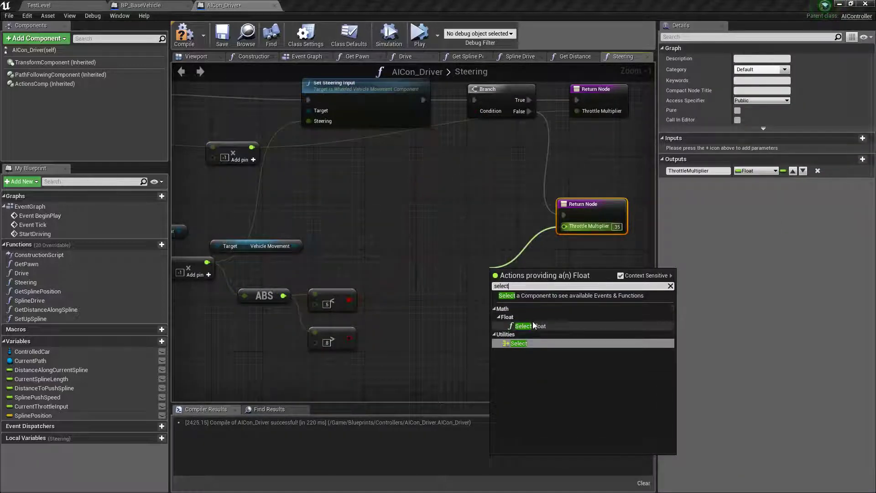
{"action": "left_click", "coordinate": [524, 326]}
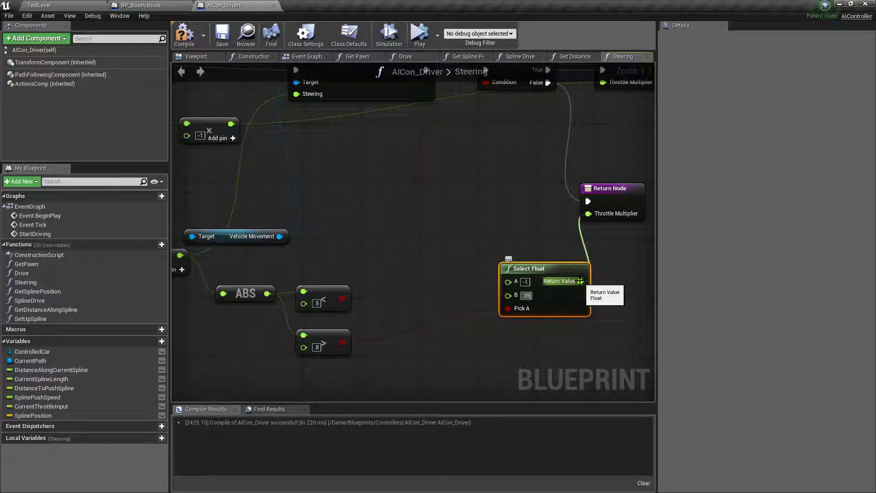
{"action": "left_click", "coordinate": [222, 33]}
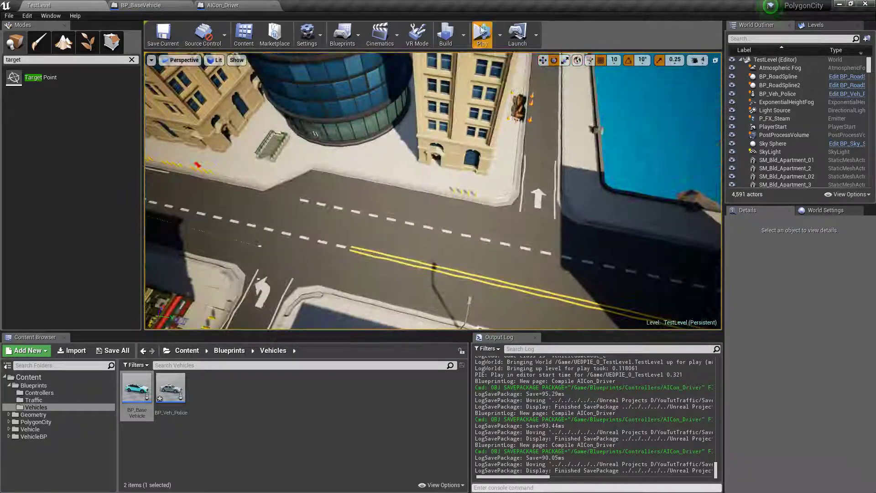
Step: Simulate the level twice, watching the police car follow the road spline, then stop
{"action": "left_click", "coordinate": [481, 32]}
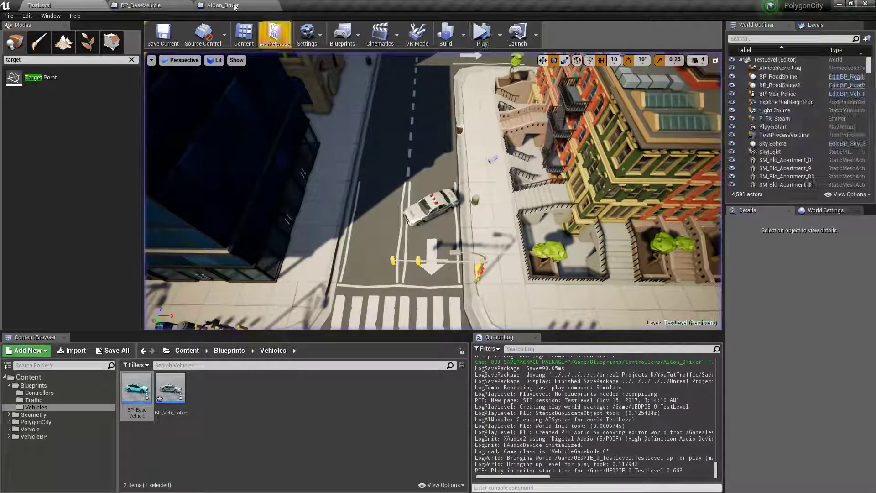
{"action": "left_click", "coordinate": [220, 4]}
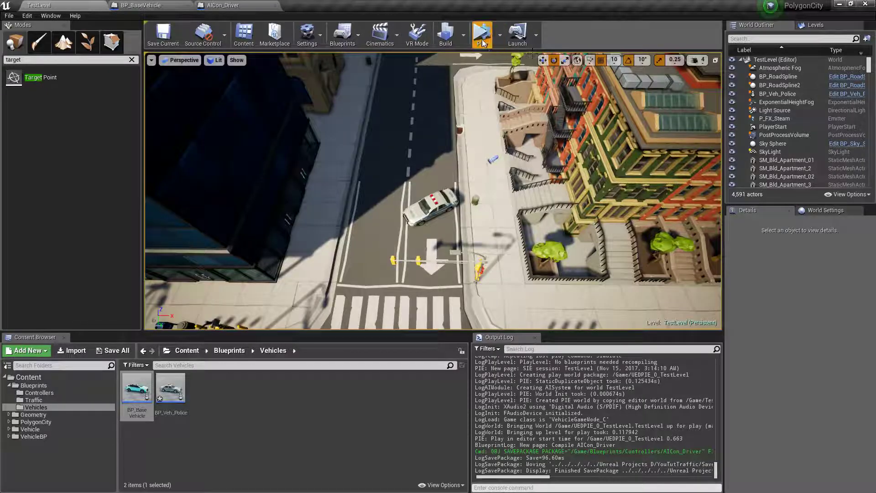
{"action": "left_click", "coordinate": [482, 32]}
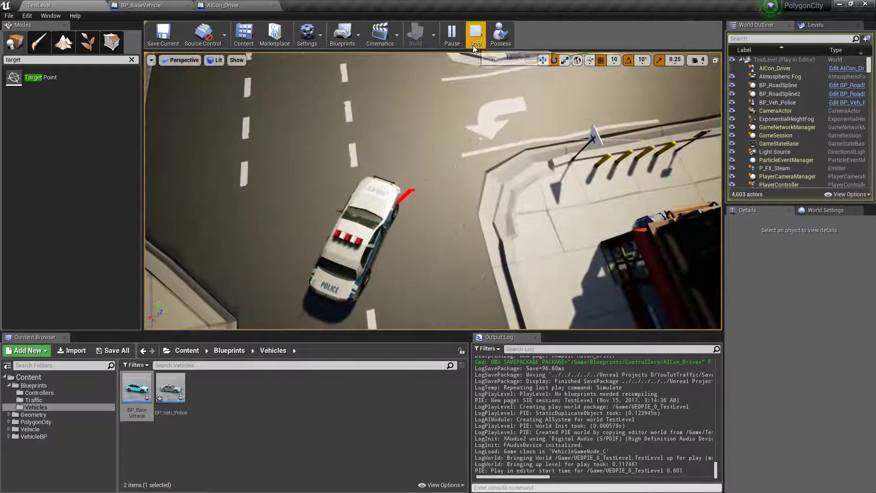
{"action": "left_click", "coordinate": [475, 35]}
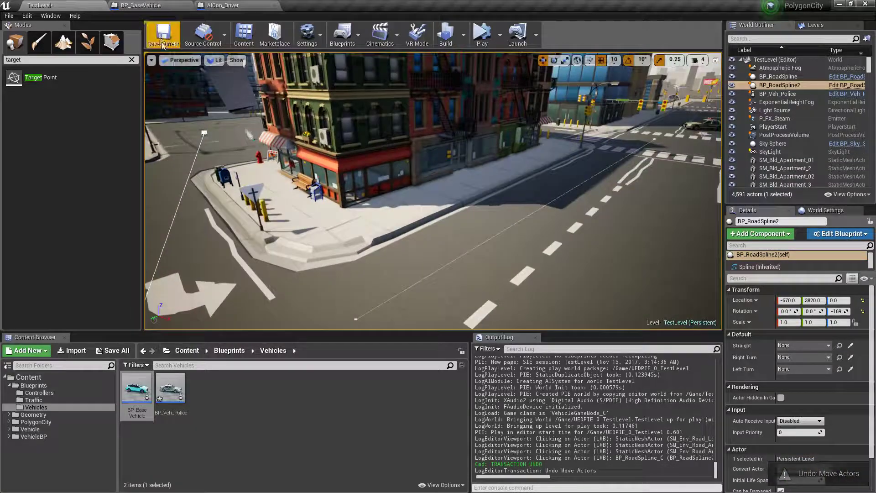
Step: Save the TestLevel map
{"action": "left_click", "coordinate": [162, 34]}
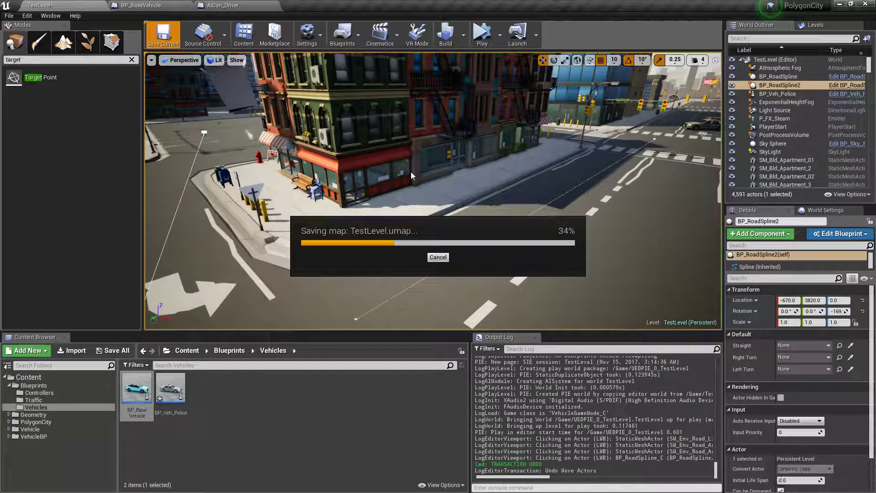